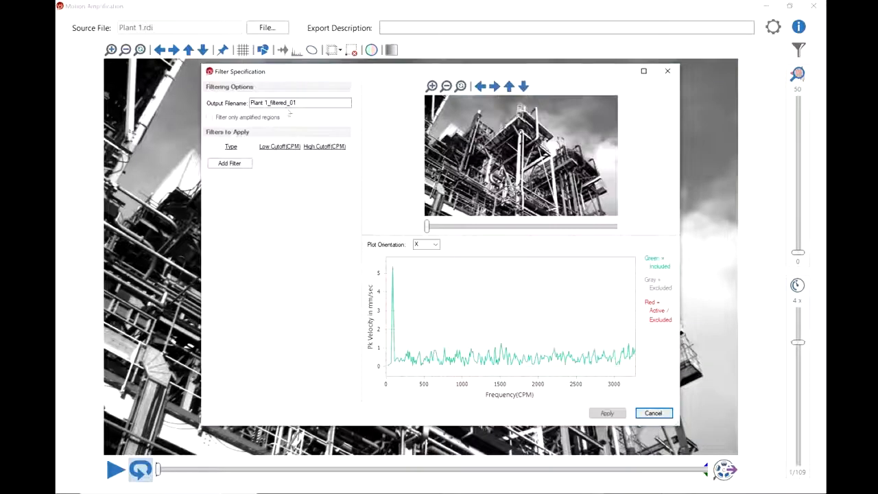
# Apply a 55–153 CPM bandpass filter at the dominant peak and play Plant 1_filtered_01
pyautogui.click(229, 163)
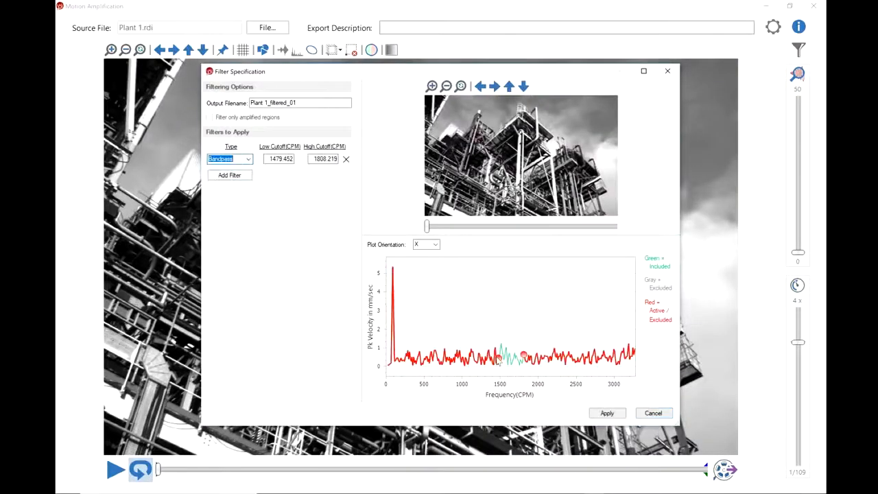
pyautogui.click(606, 412)
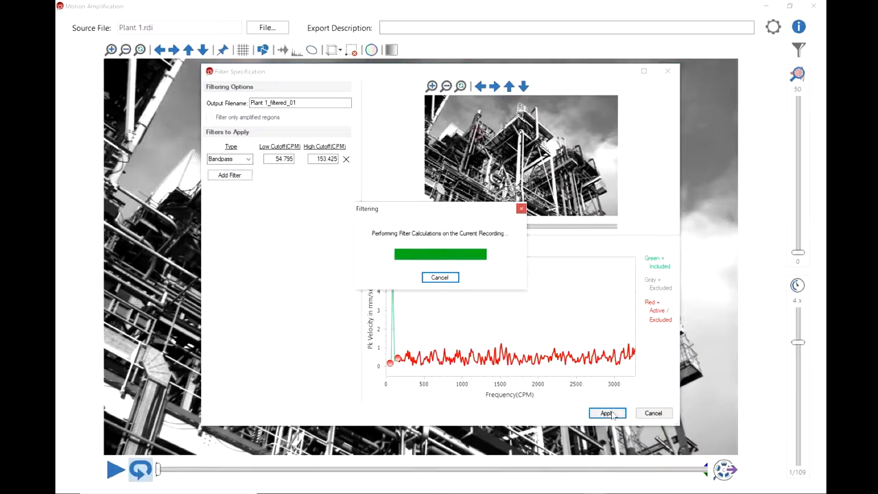
pyautogui.click(606, 412)
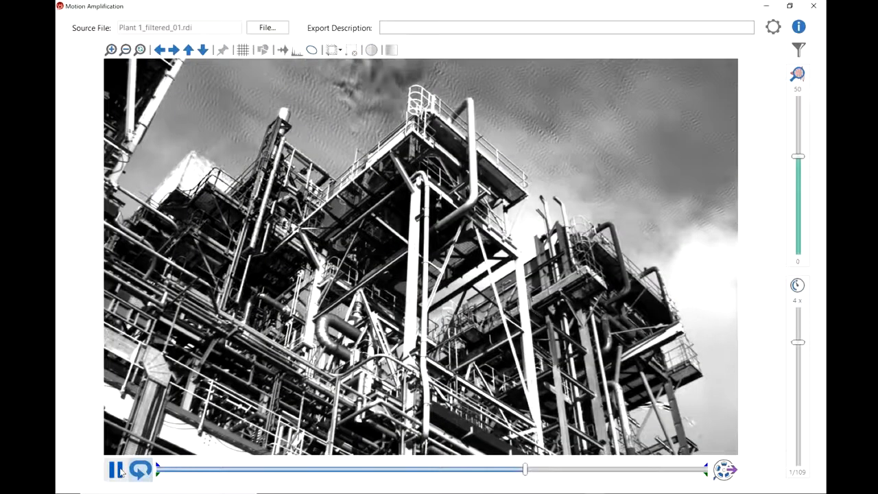